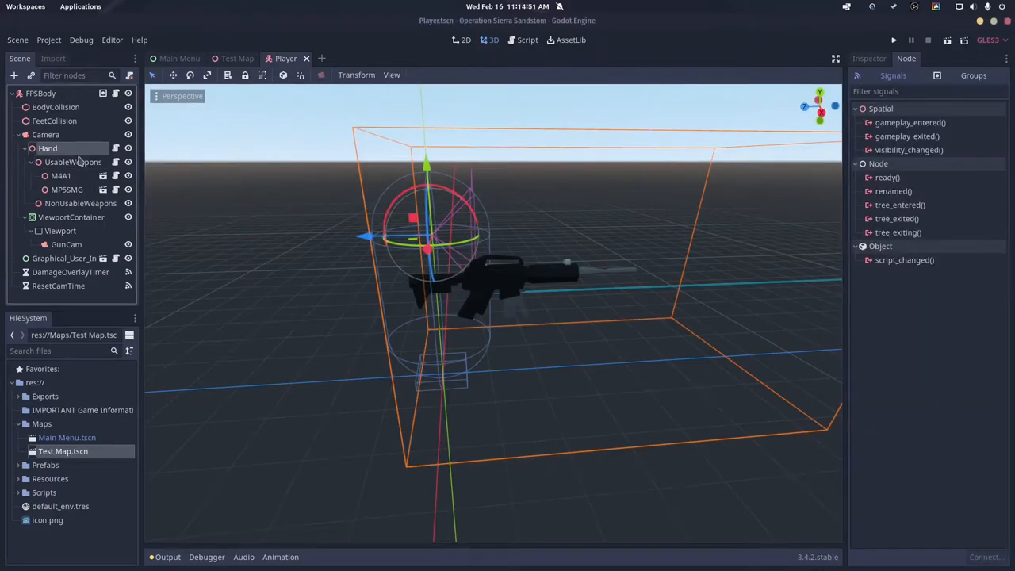
mouse_move(61, 175)
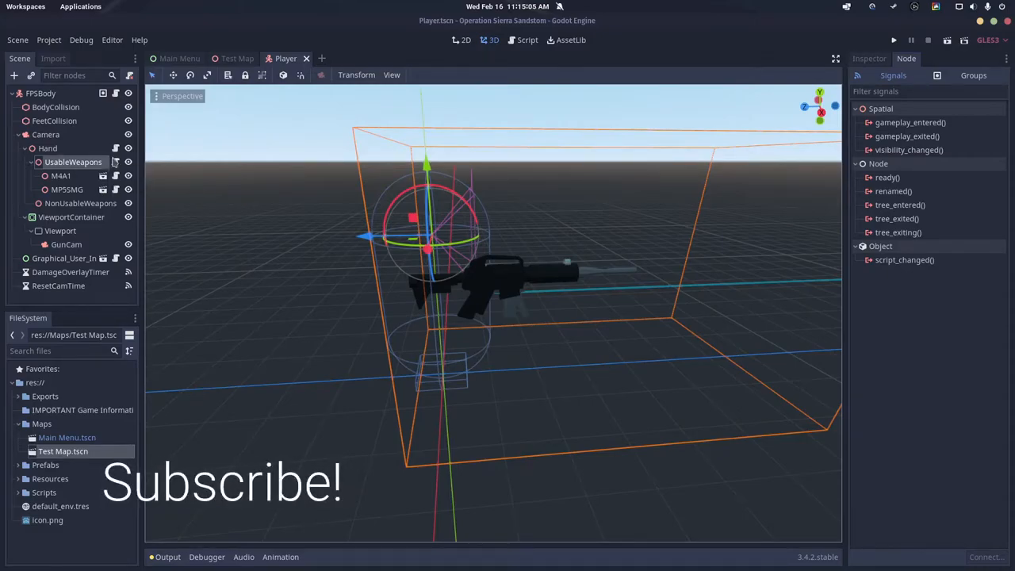
Select the UsableWeapons node and open its WeaponSwitch.gd script
click(67, 190)
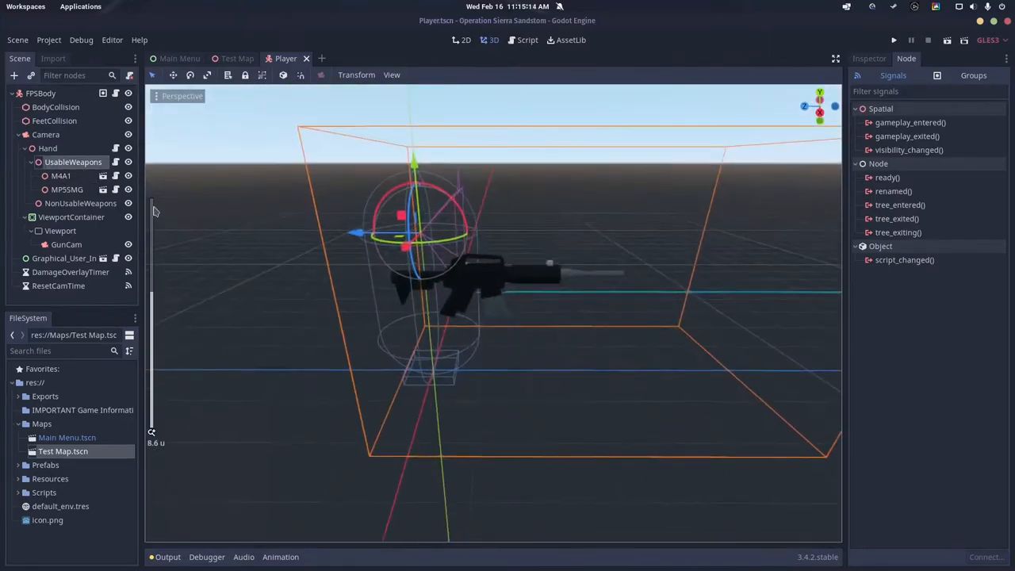
click(67, 188)
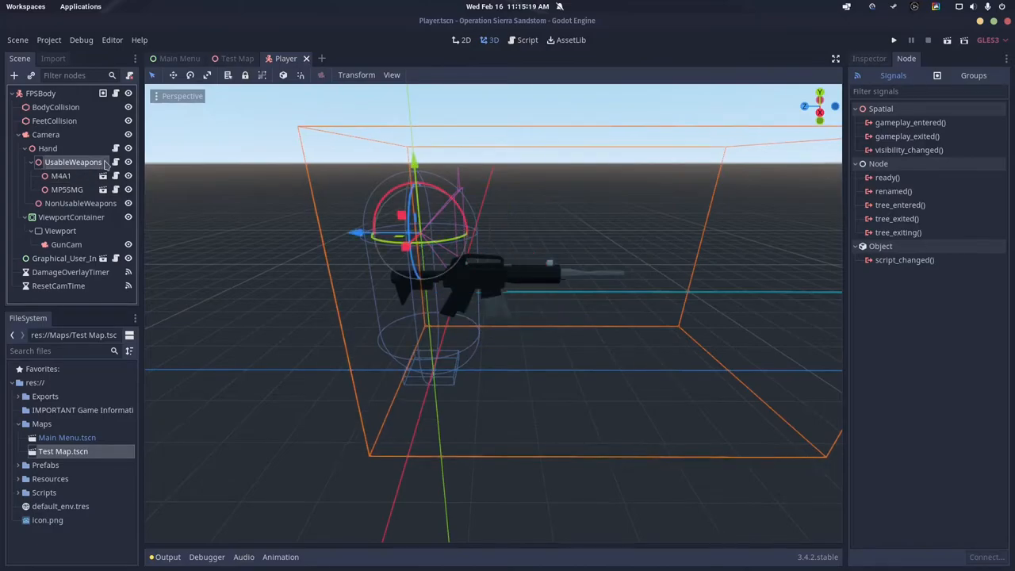
click(521, 39)
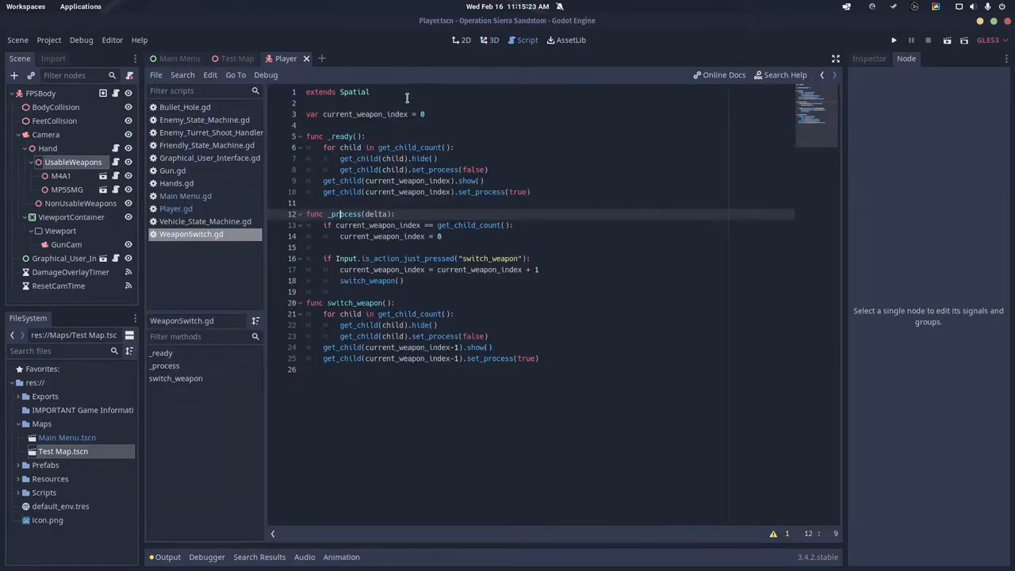
mouse_move(610, 184)
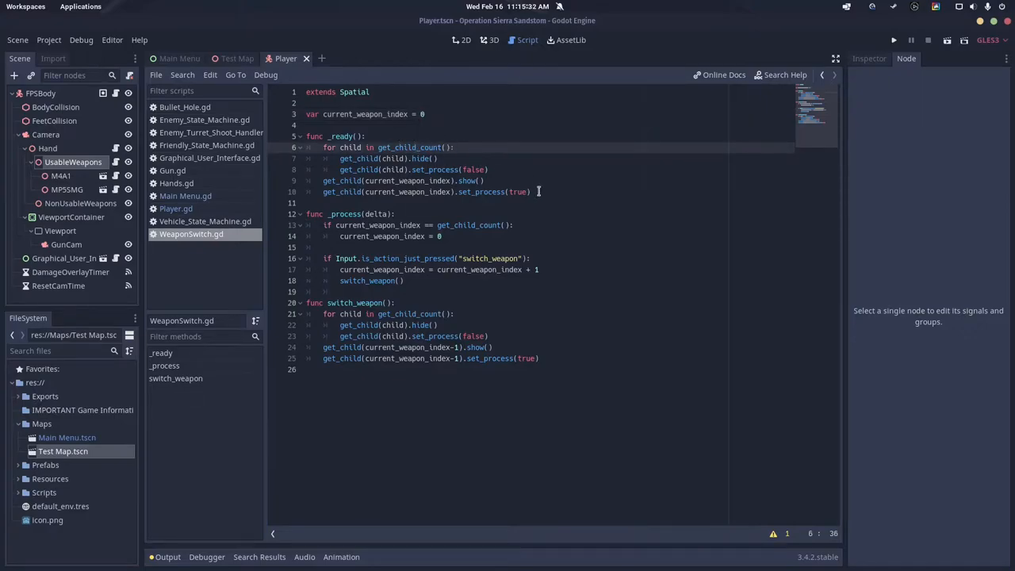
Return to the Player scene's 3D view showing the M4A1 and MP5SMG nodes
click(434, 158)
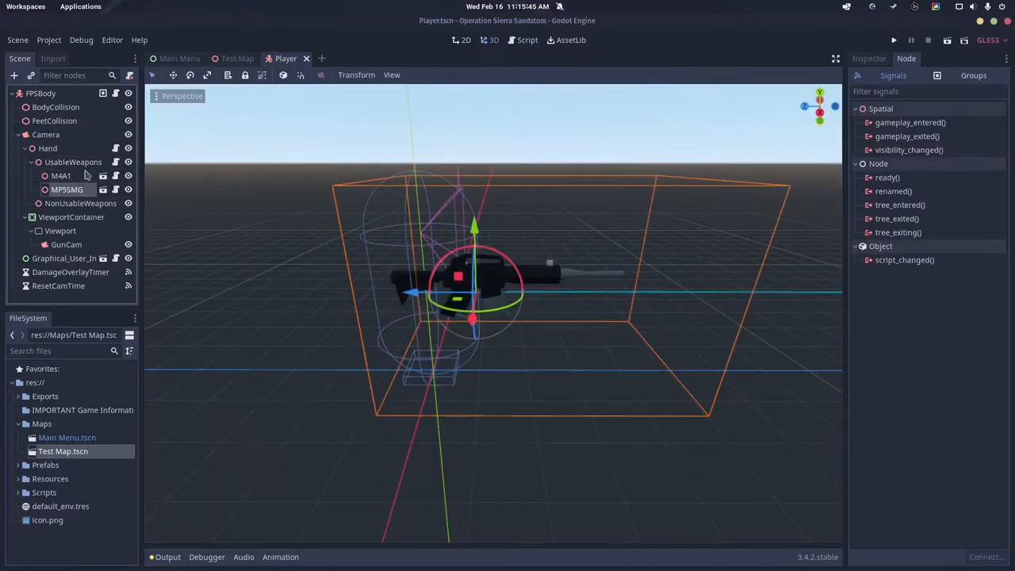
Reopen WeaponSwitch.gd in the Script workspace at the _ready function
click(522, 40)
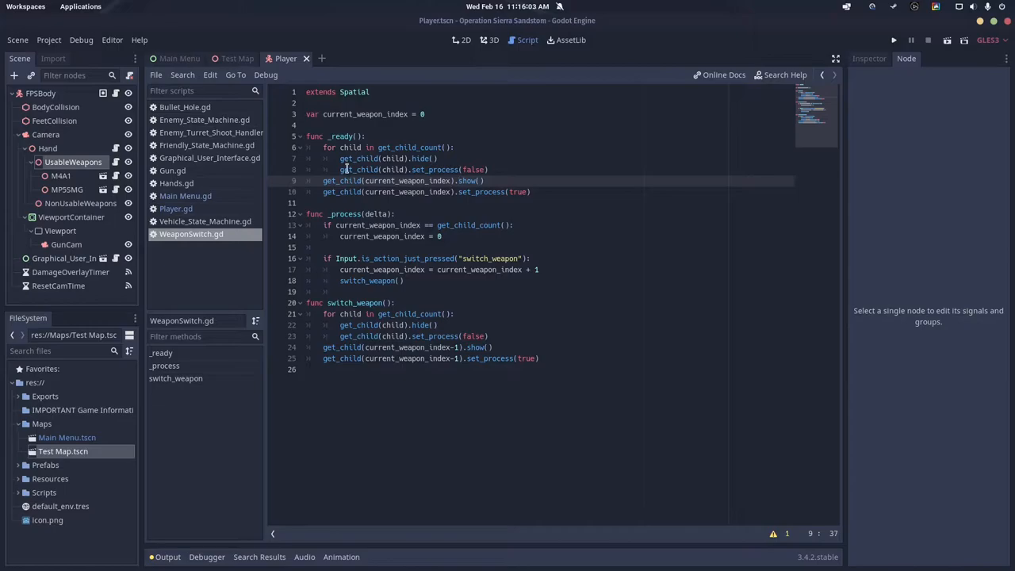
click(496, 169)
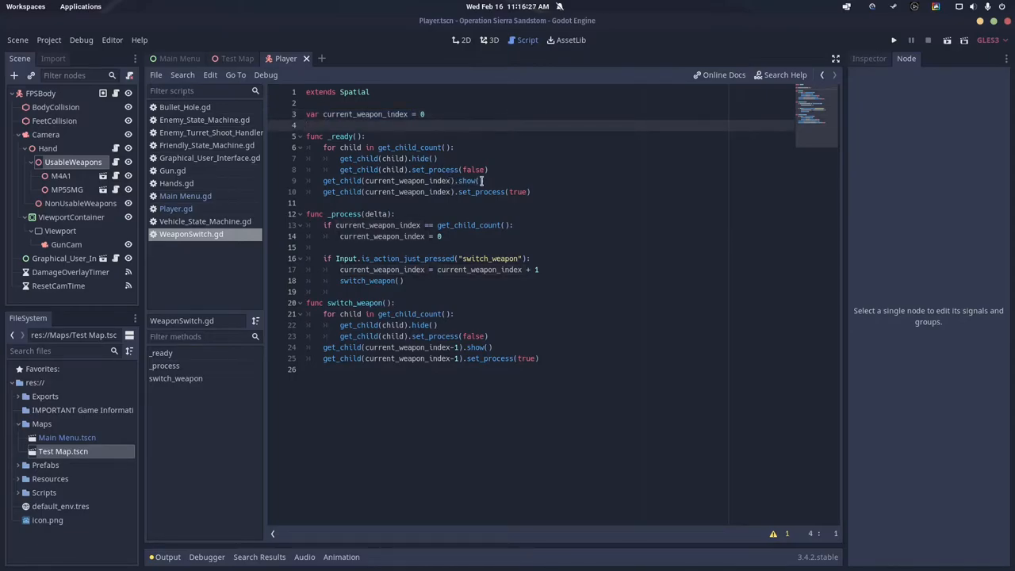
click(535, 192)
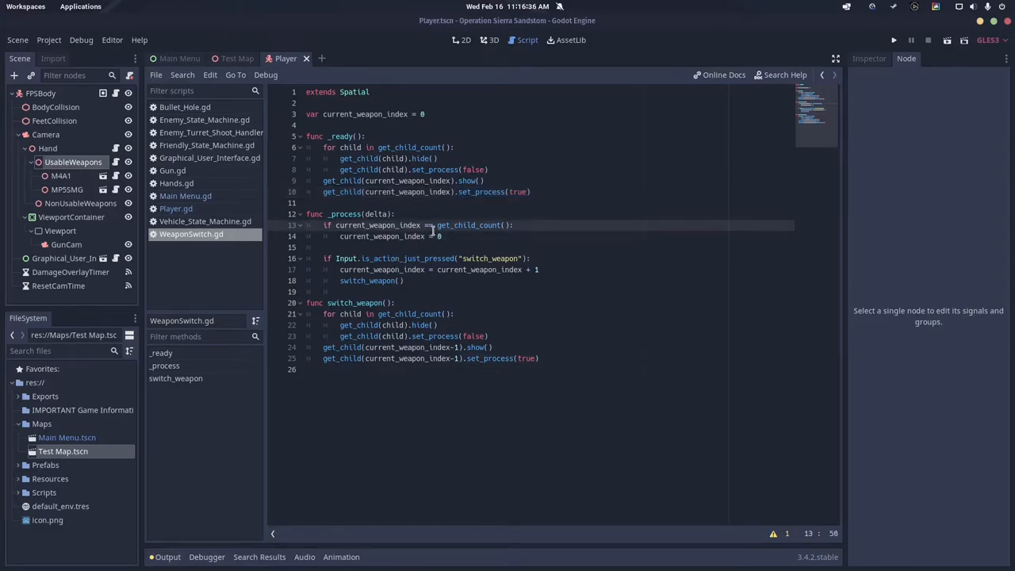
click(514, 225)
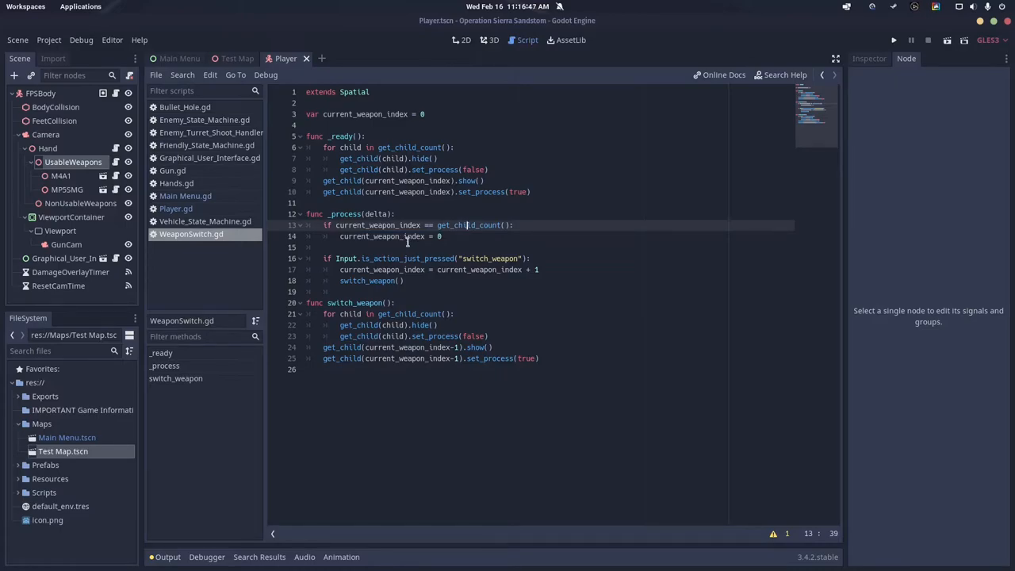
mouse_move(344, 257)
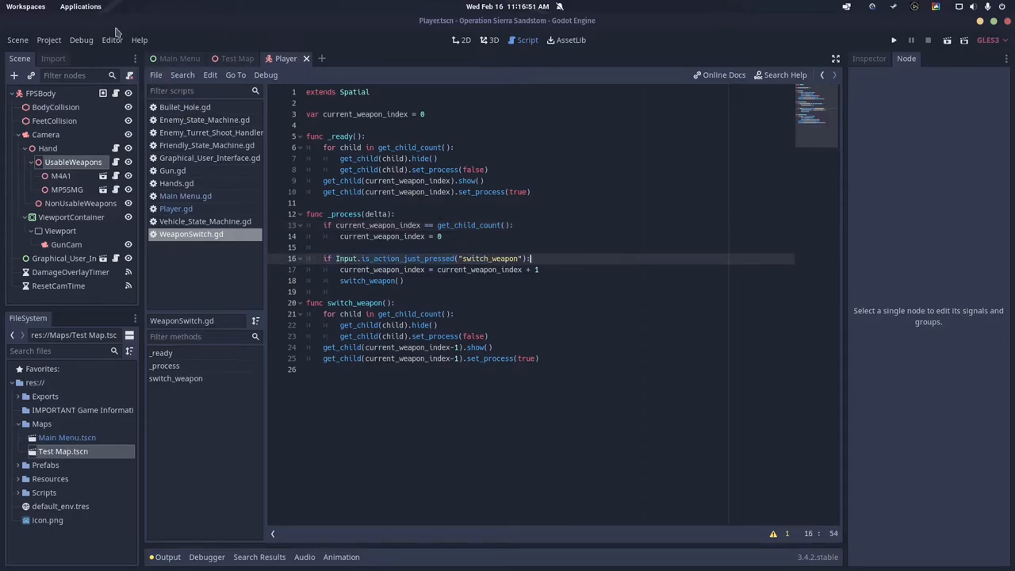
click(48, 39)
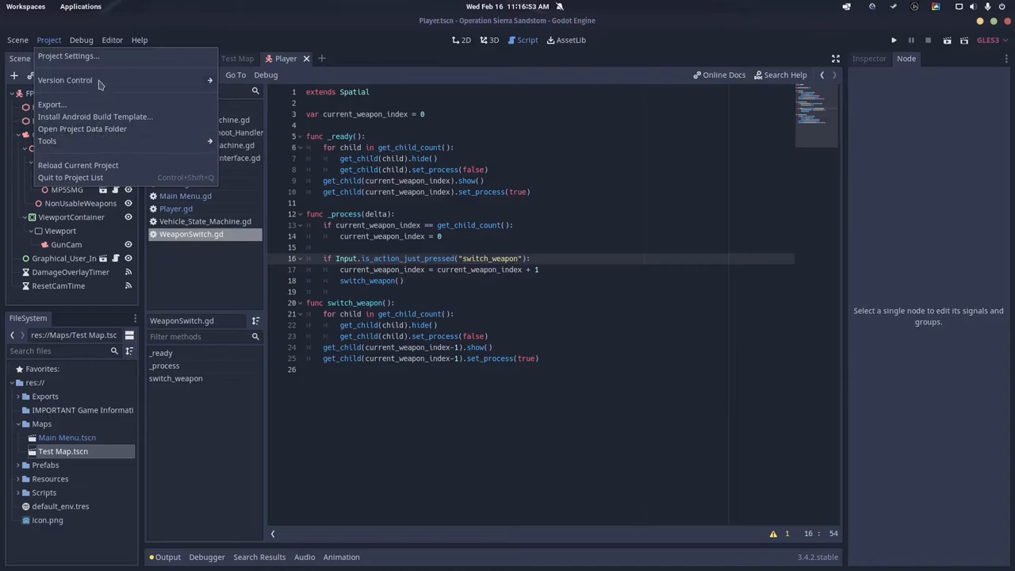
click(68, 57)
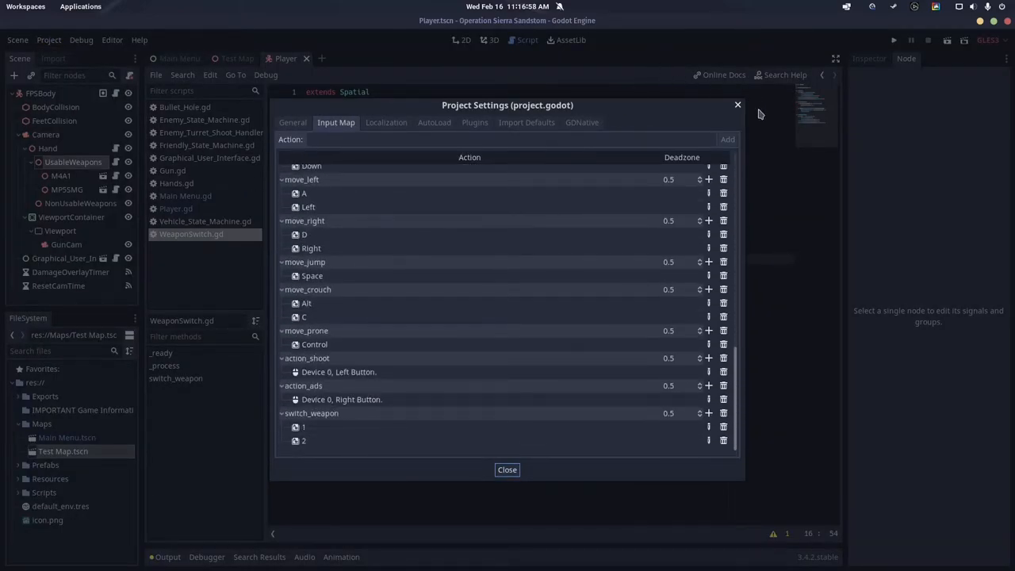
click(507, 470)
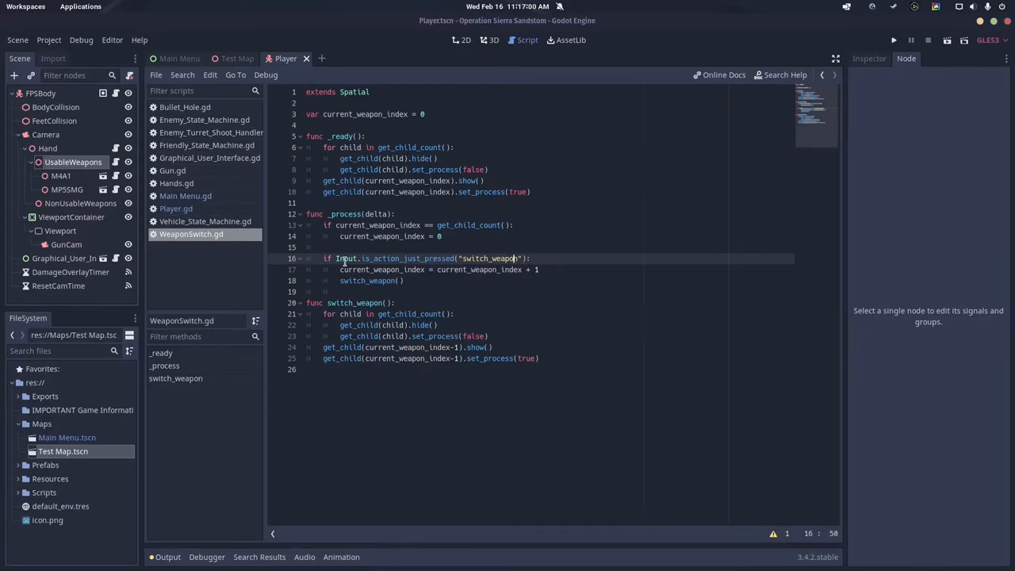
click(517, 268)
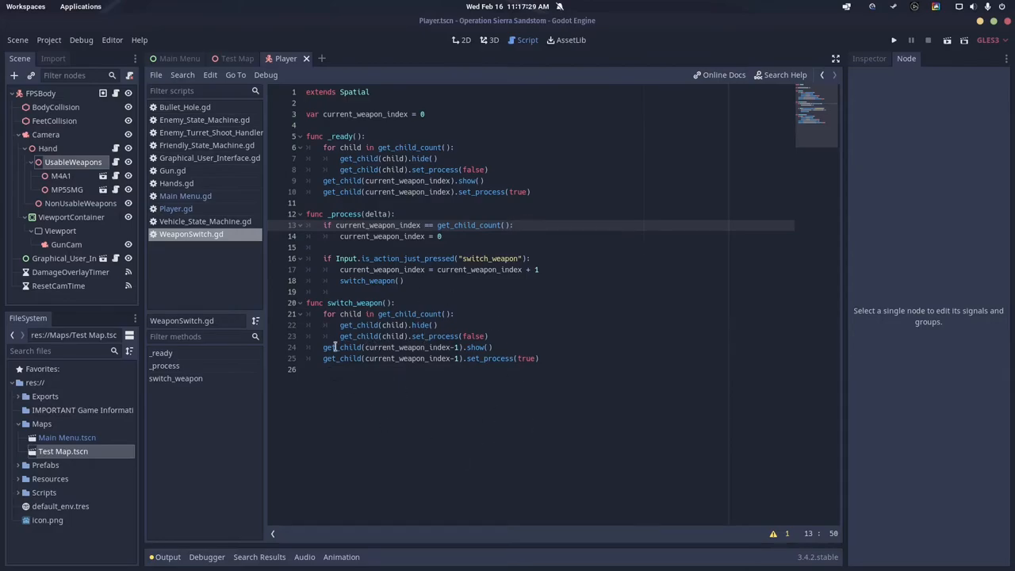
click(461, 347)
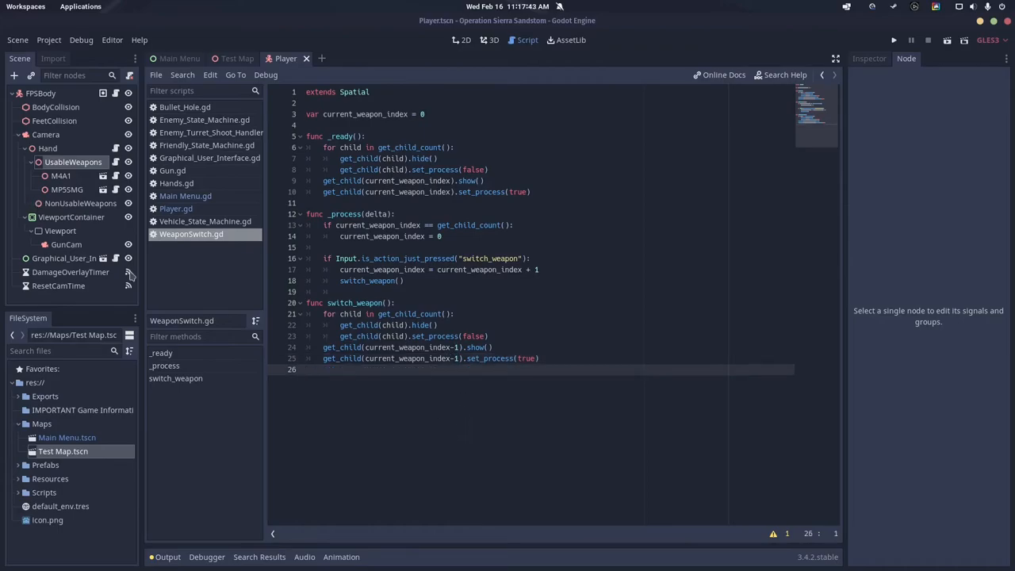
mouse_move(93, 231)
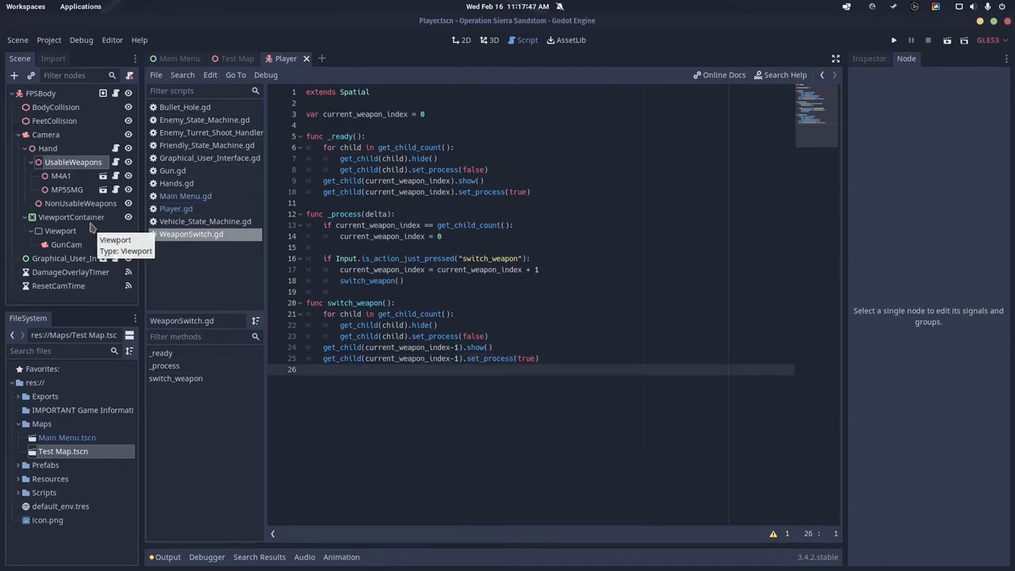
click(380, 291)
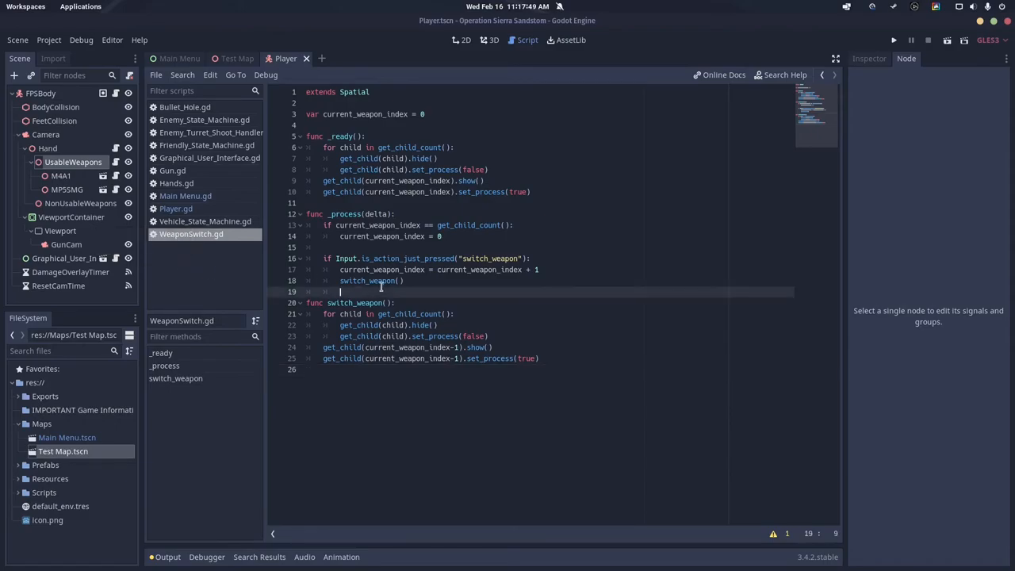
mouse_move(72, 162)
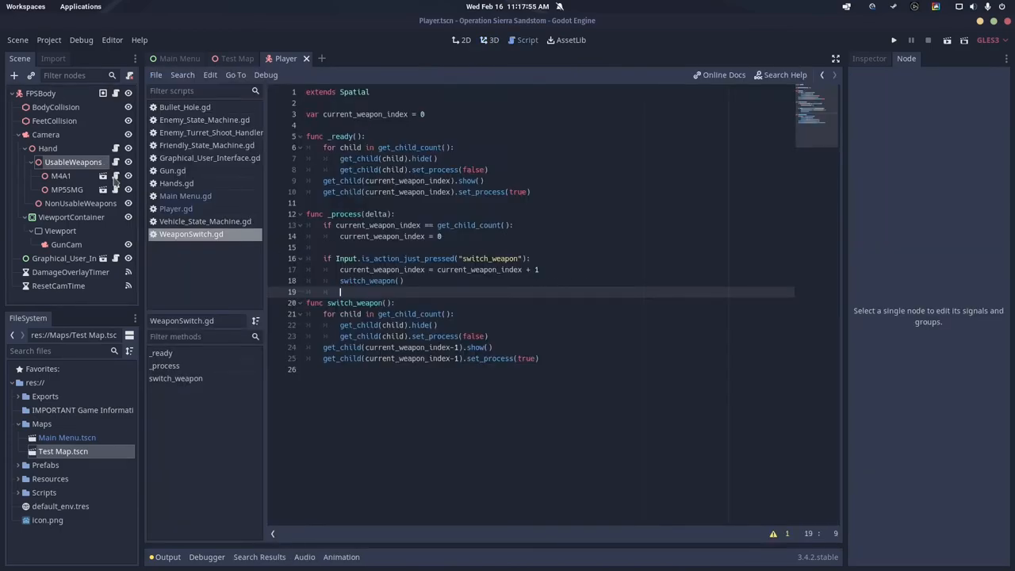
click(176, 183)
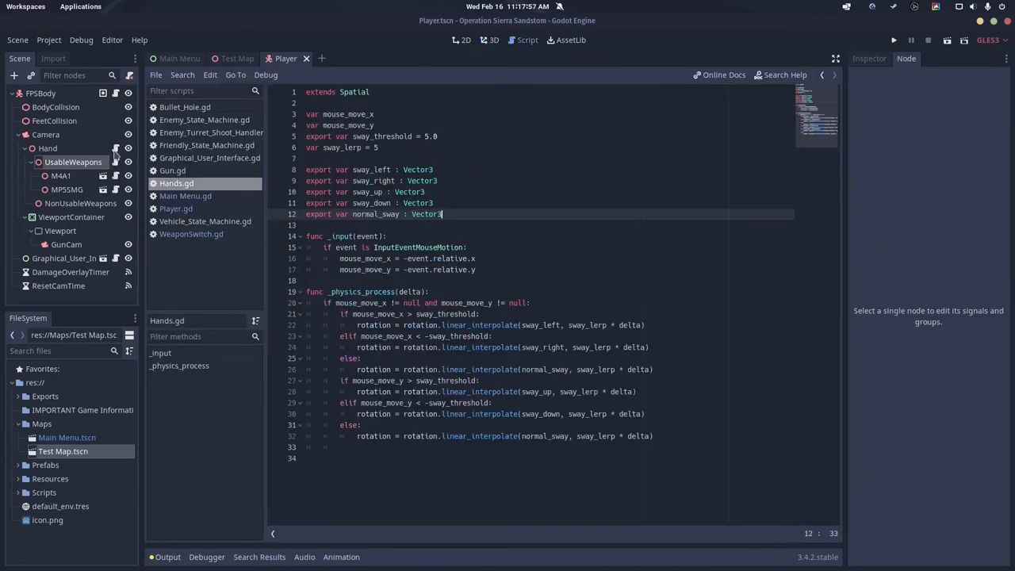
click(192, 234)
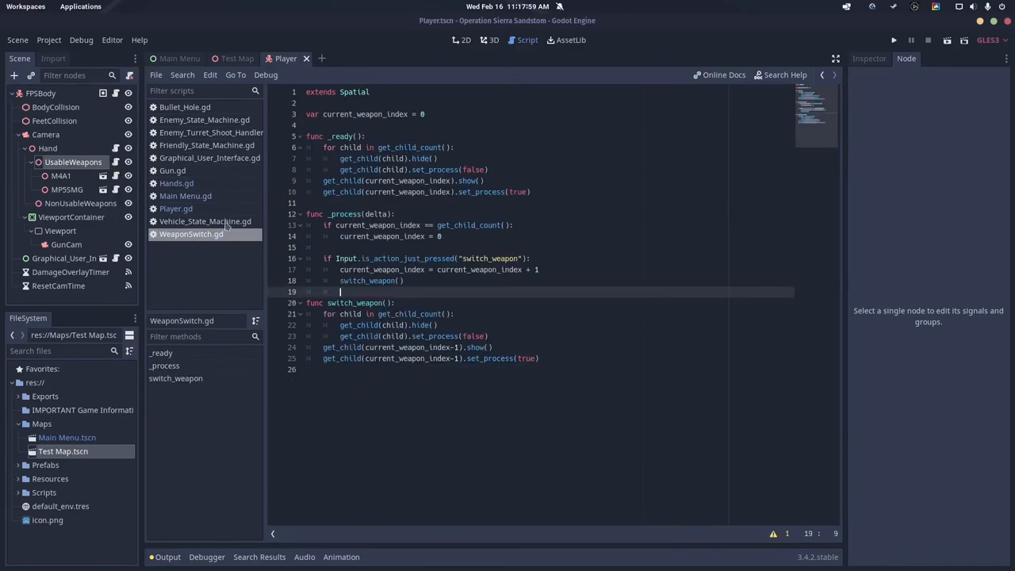
mouse_move(172, 170)
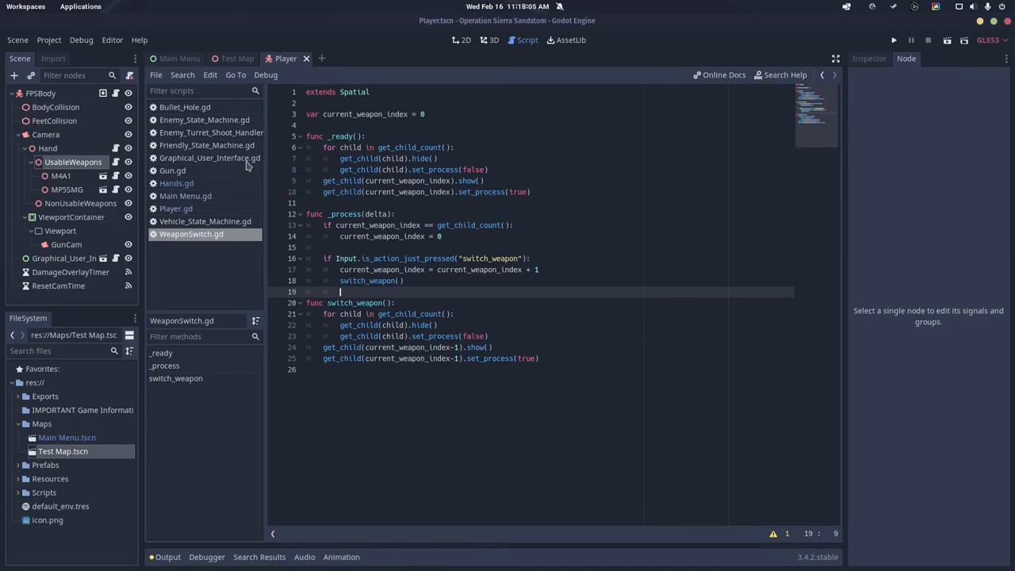
mouse_move(206, 120)
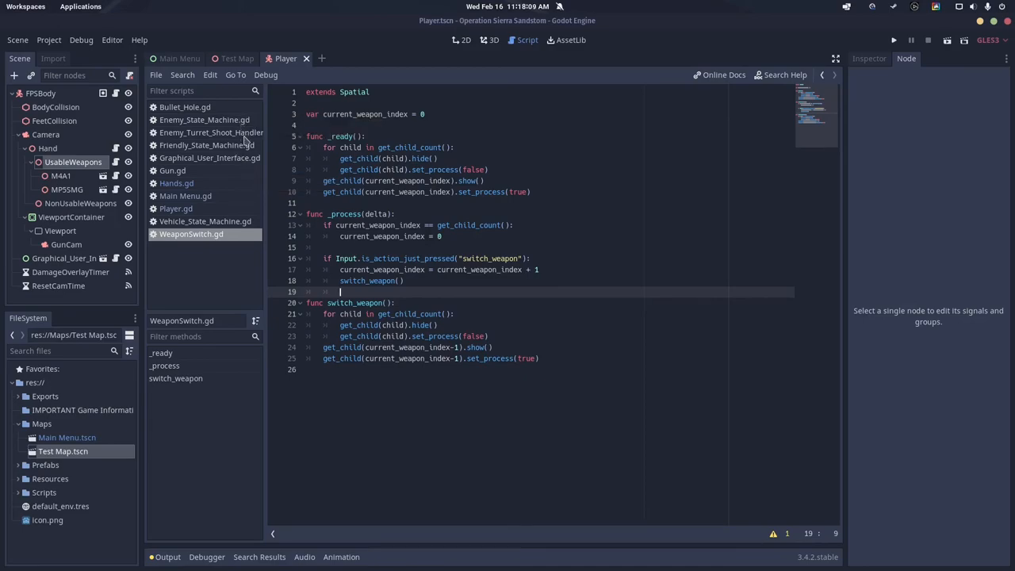
mouse_move(209, 132)
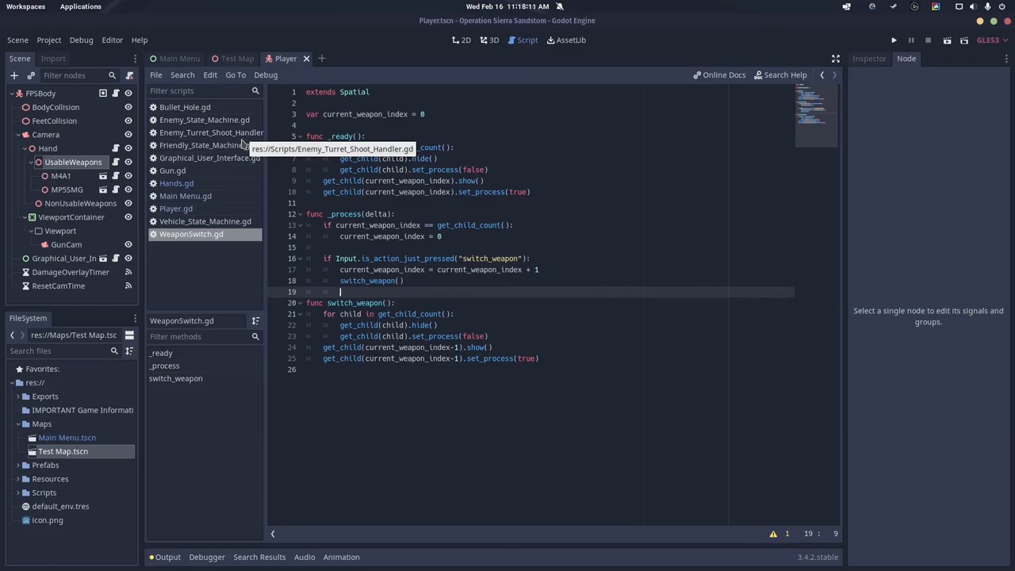